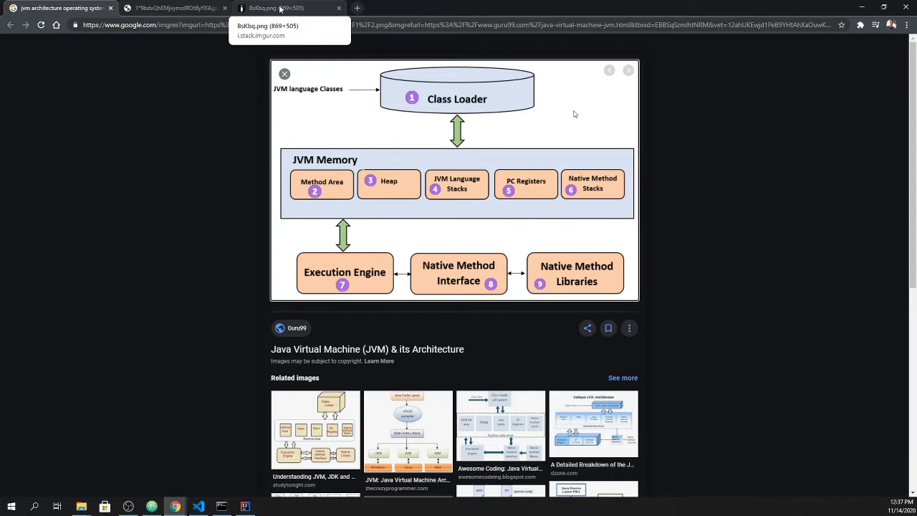
{"action": "mouse_move", "coordinate": [470, 141]}
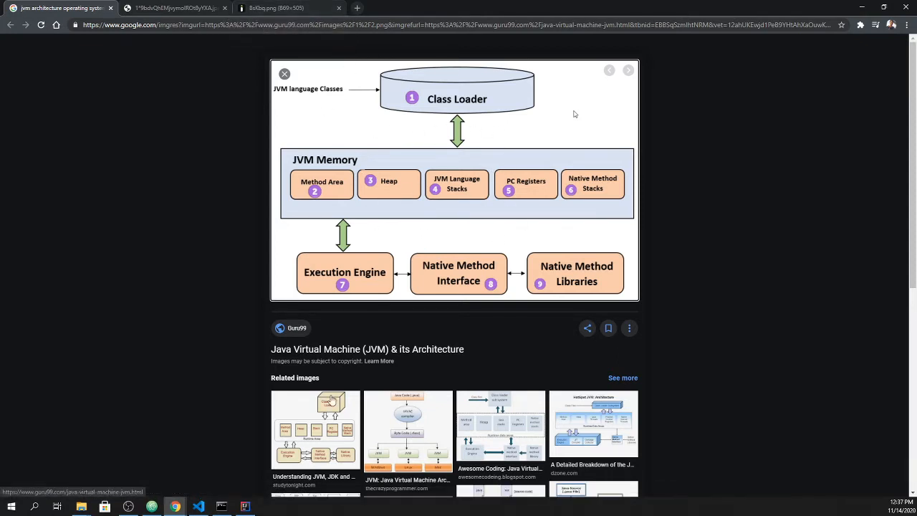
- Open the related 'Understanding JVM, JDK and JRE' Studytonight diagram preview
{"action": "left_click", "coordinate": [628, 69]}
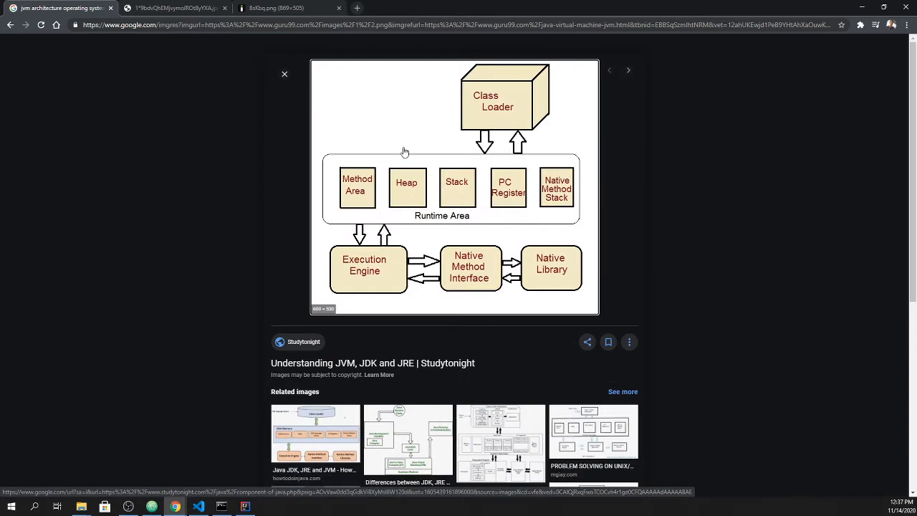
{"action": "mouse_move", "coordinate": [452, 219]}
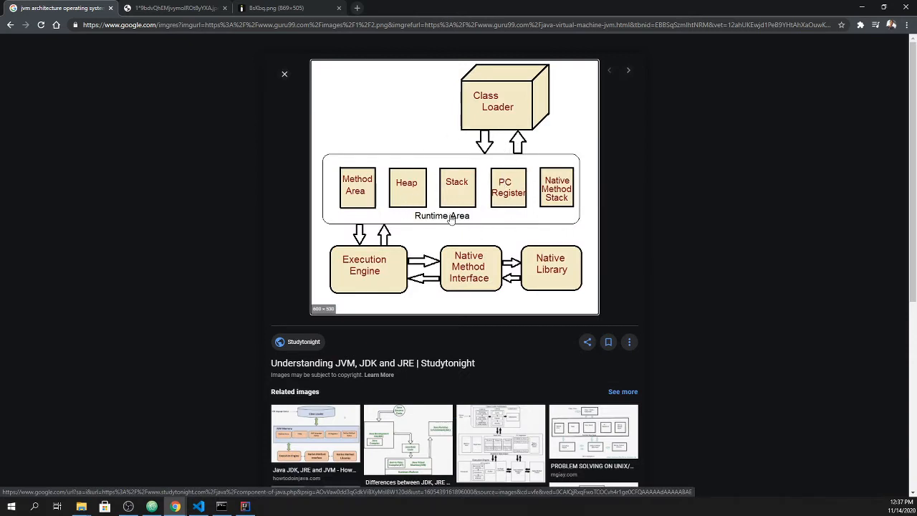
- Show the imgur Windows/JVM/JNI diagram, glancing briefly at the medium JNI image
{"action": "left_click", "coordinate": [287, 8]}
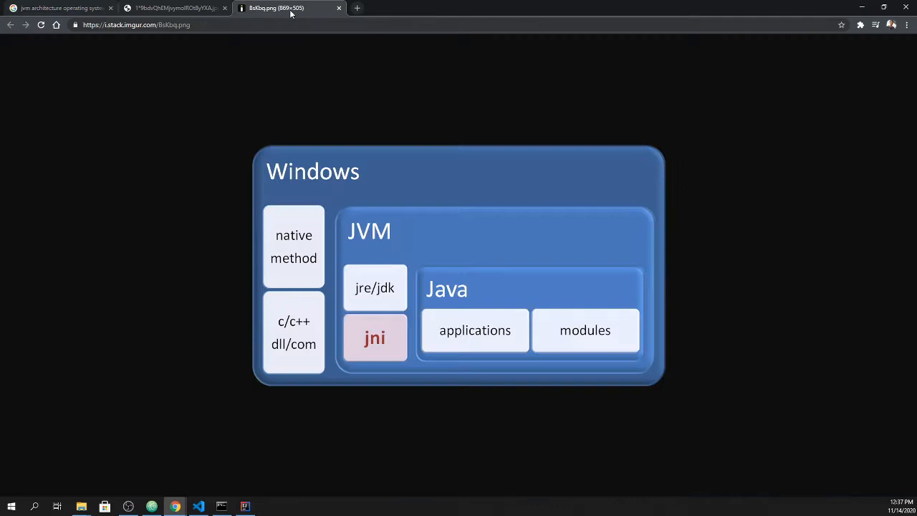
{"action": "left_click", "coordinate": [175, 8]}
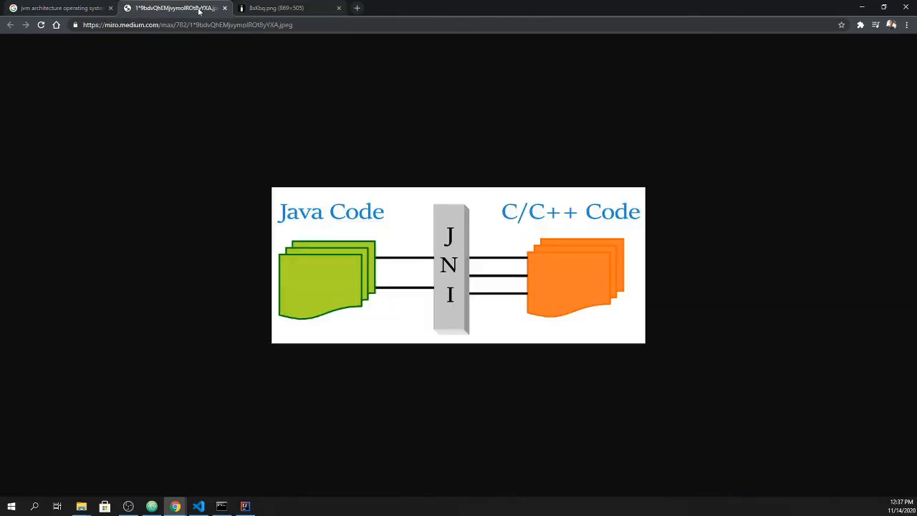
{"action": "left_click", "coordinate": [287, 8]}
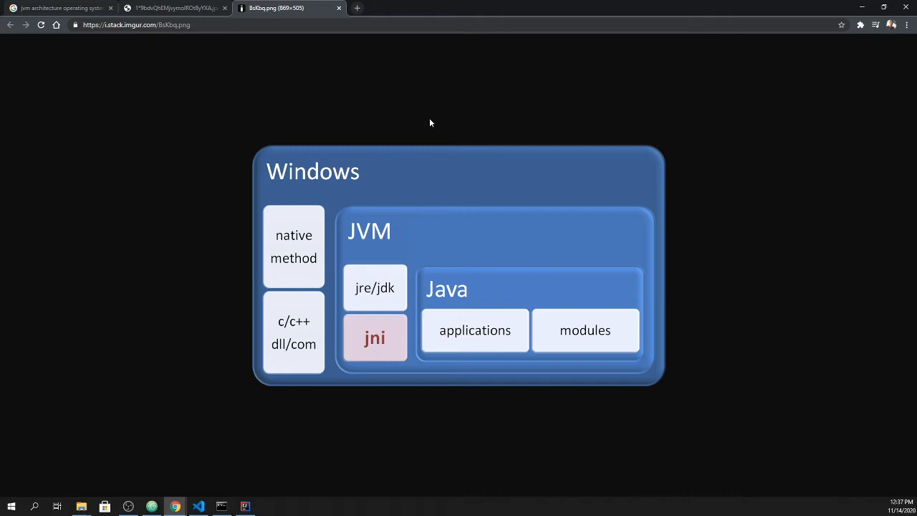
{"action": "mouse_move", "coordinate": [432, 249]}
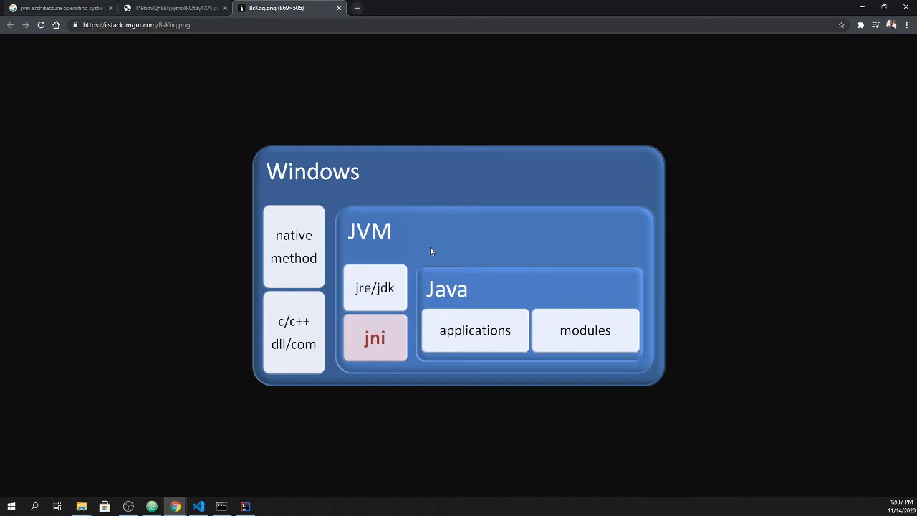
{"action": "mouse_move", "coordinate": [413, 250]}
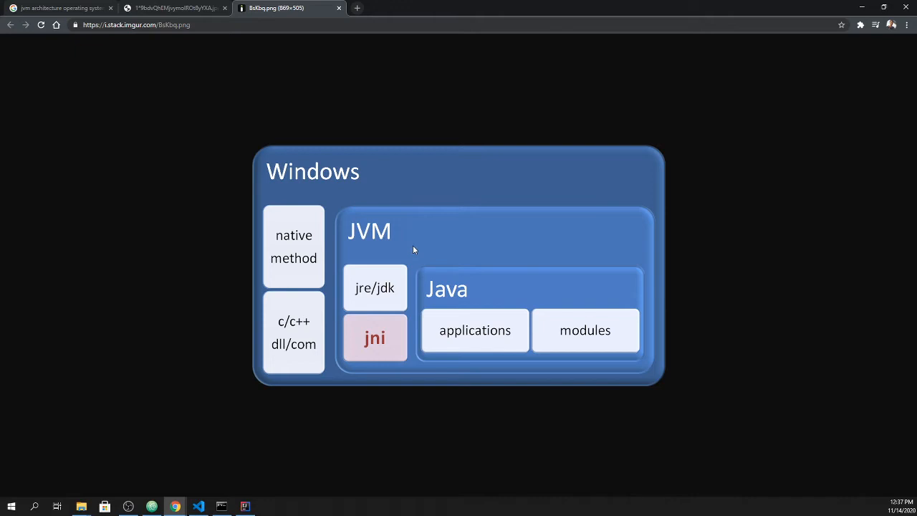
{"action": "mouse_move", "coordinate": [441, 258]}
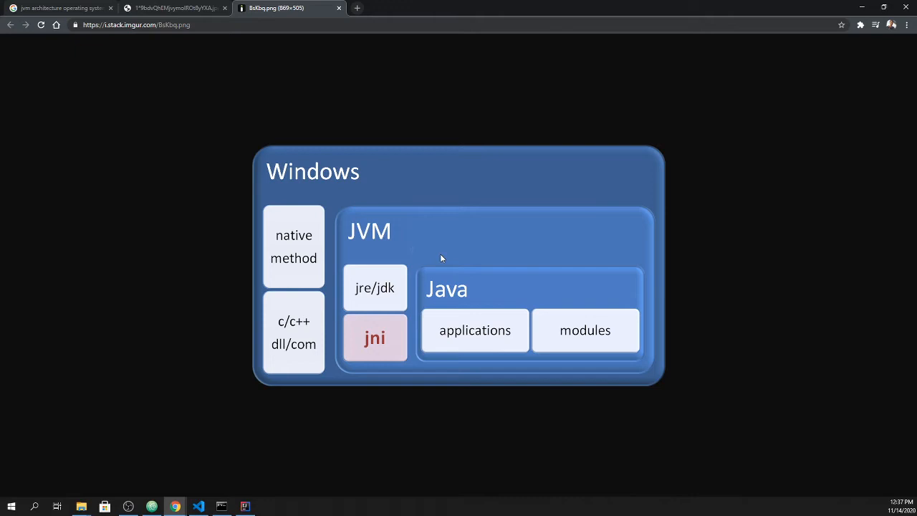
{"action": "mouse_move", "coordinate": [440, 254]}
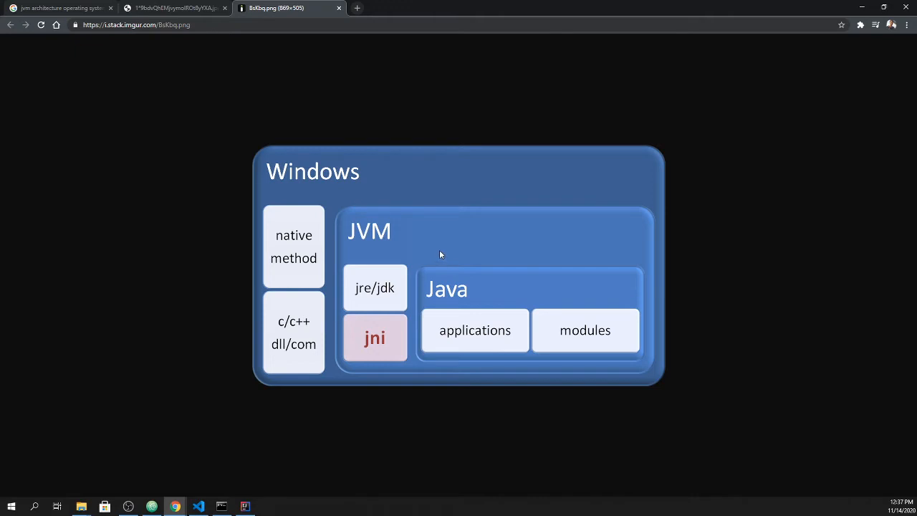
{"action": "mouse_move", "coordinate": [400, 240]}
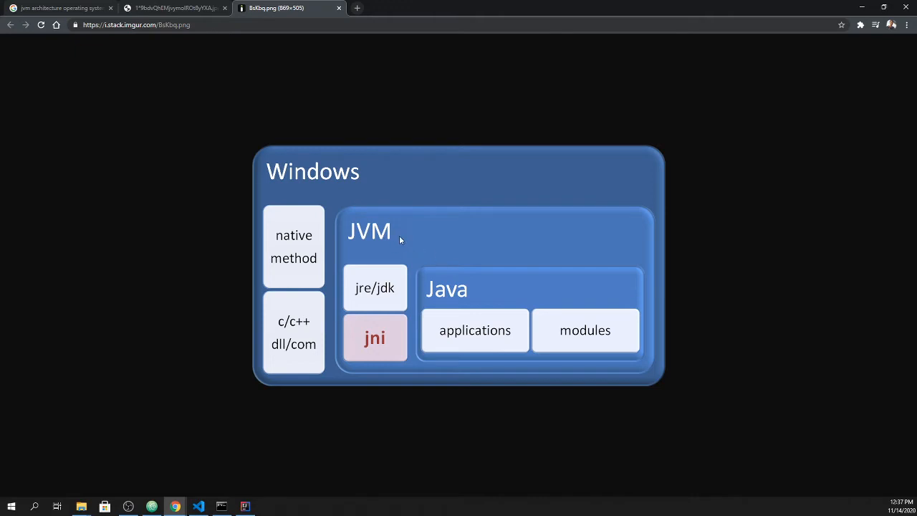
{"action": "mouse_move", "coordinate": [380, 243]}
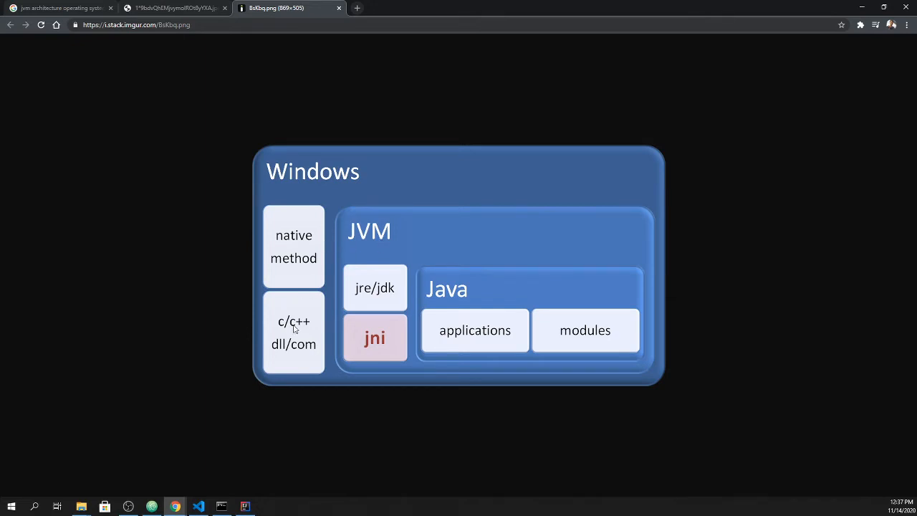
{"action": "mouse_move", "coordinate": [480, 248]}
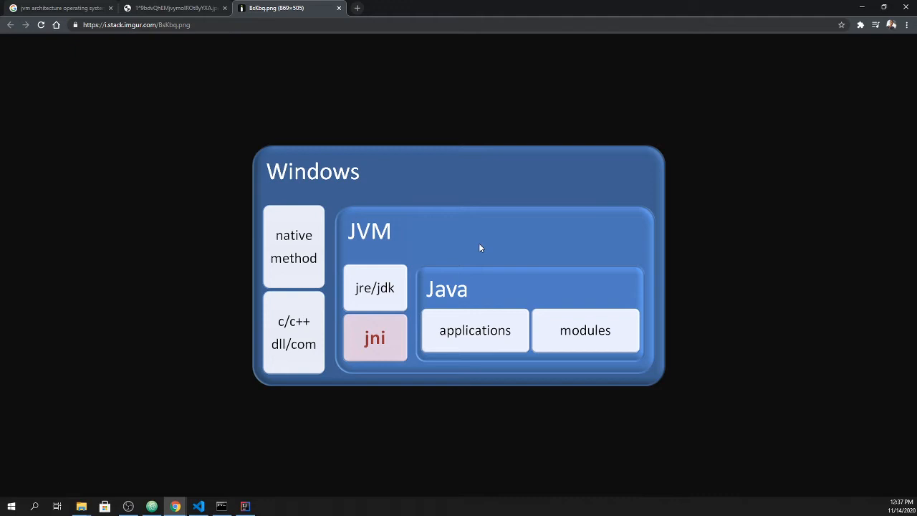
{"action": "mouse_move", "coordinate": [450, 307]}
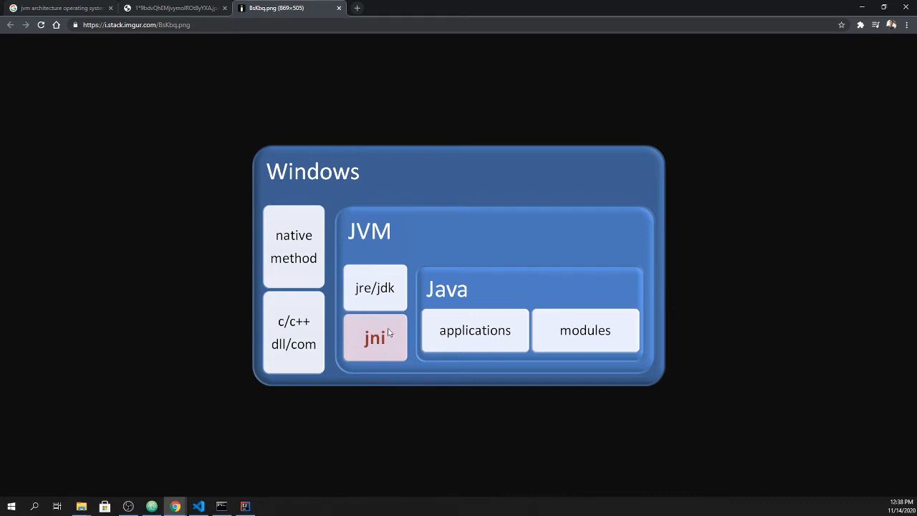
{"action": "mouse_move", "coordinate": [397, 348]}
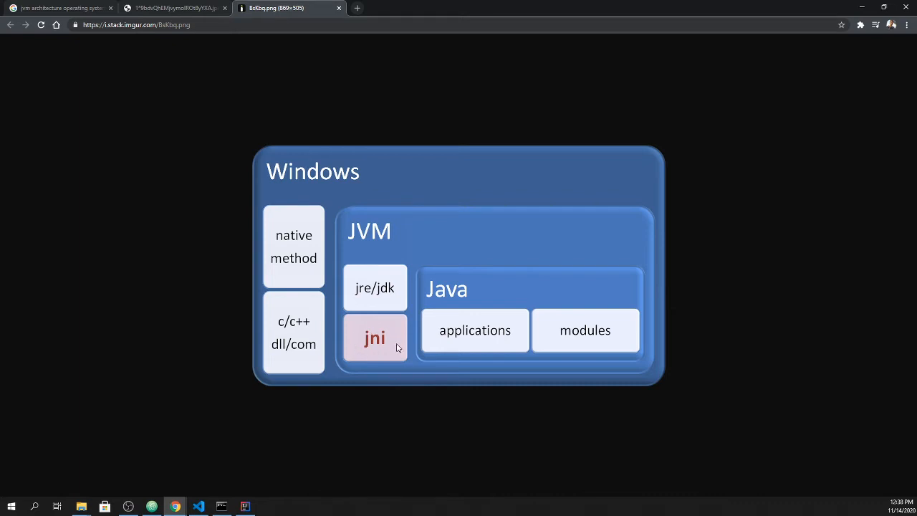
{"action": "mouse_move", "coordinate": [423, 296]}
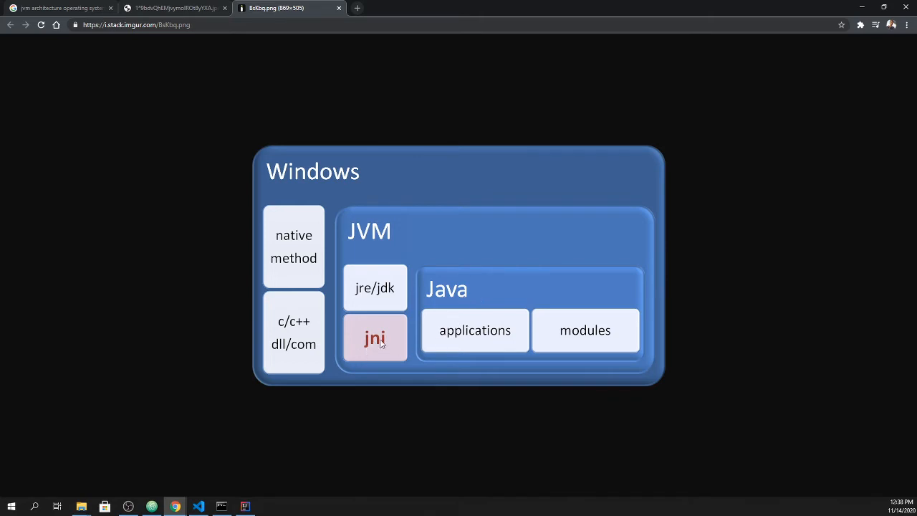
{"action": "mouse_move", "coordinate": [313, 332]}
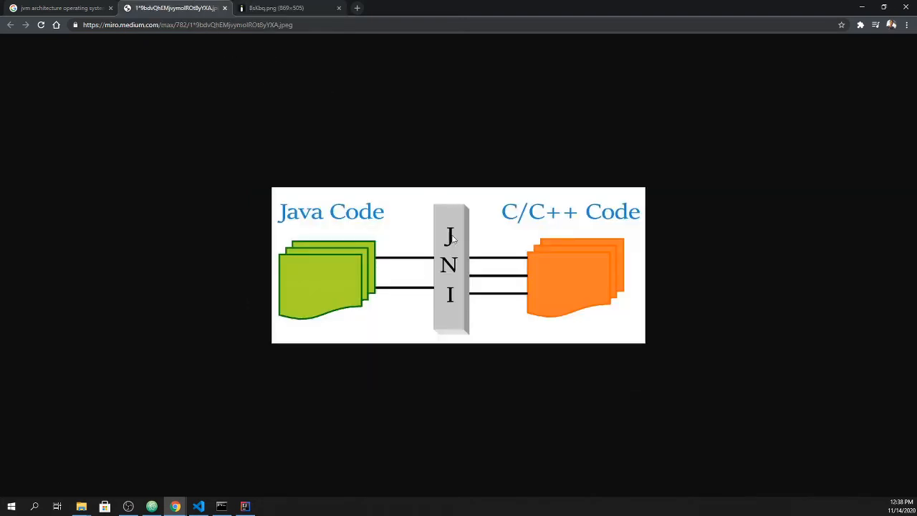
{"action": "mouse_move", "coordinate": [559, 270]}
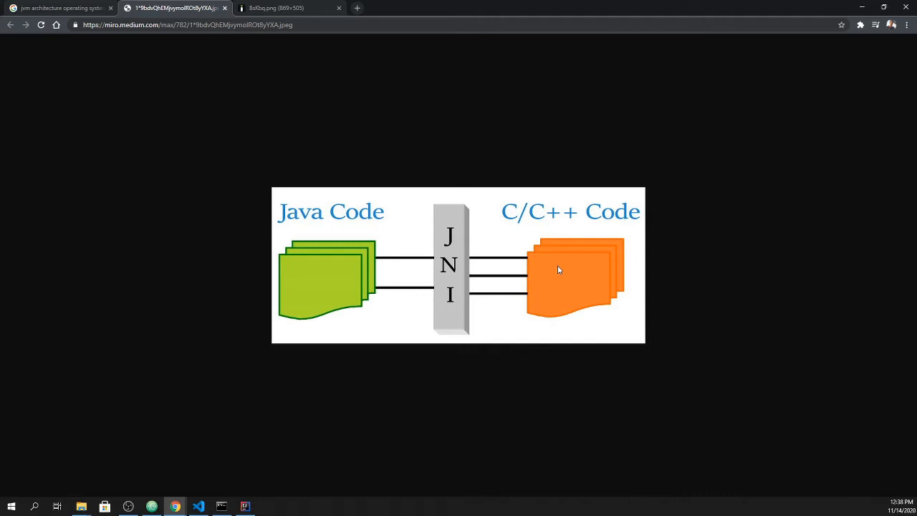
{"action": "mouse_move", "coordinate": [384, 280]}
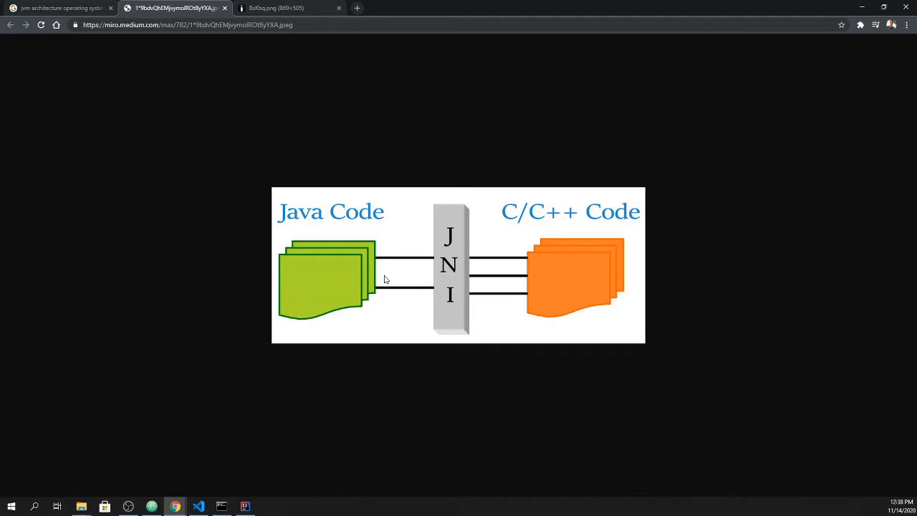
{"action": "mouse_move", "coordinate": [534, 288]}
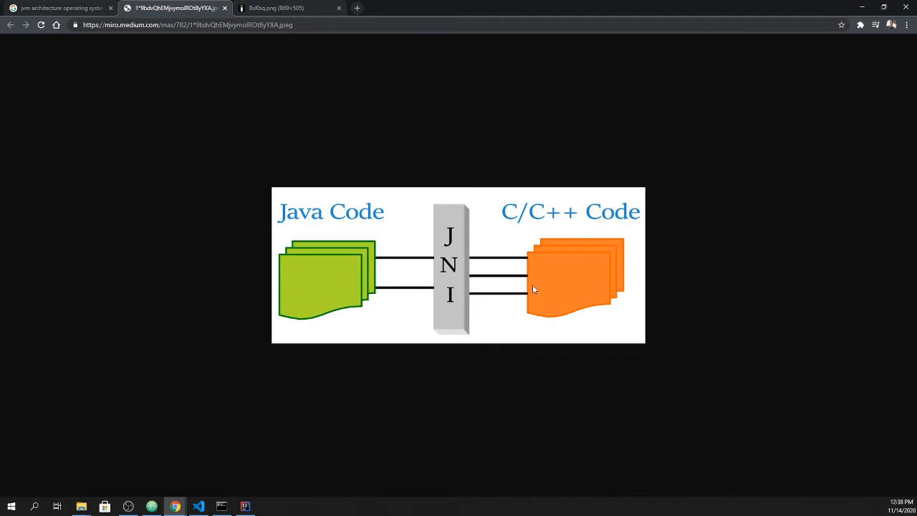
{"action": "mouse_move", "coordinate": [379, 290]}
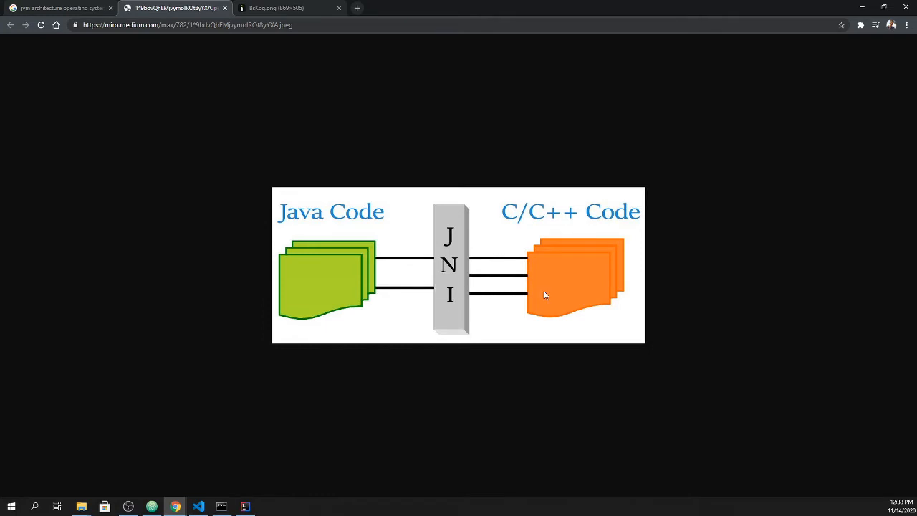
{"action": "mouse_move", "coordinate": [562, 301]}
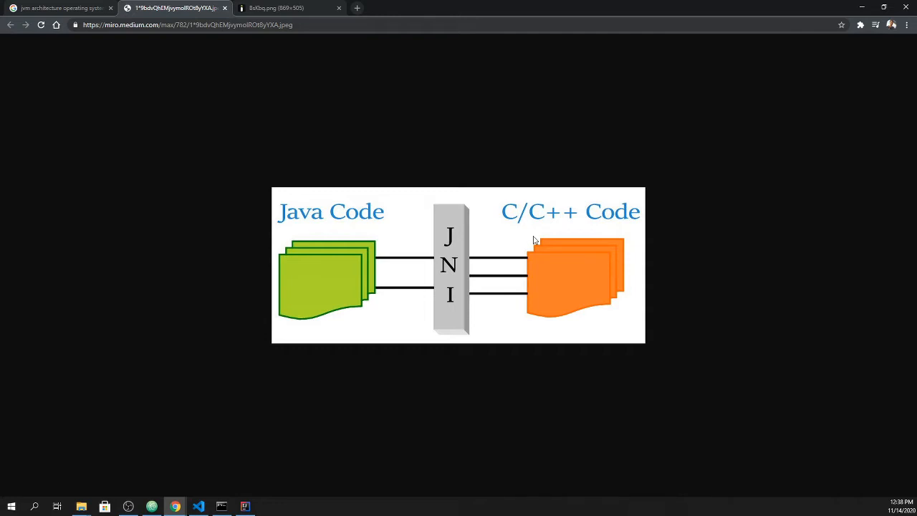
{"action": "mouse_move", "coordinate": [525, 246]}
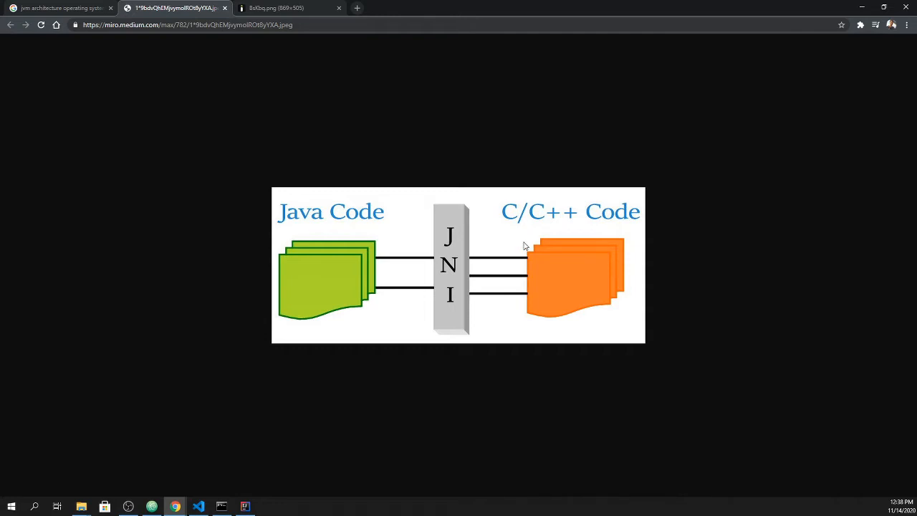
{"action": "mouse_move", "coordinate": [495, 267]}
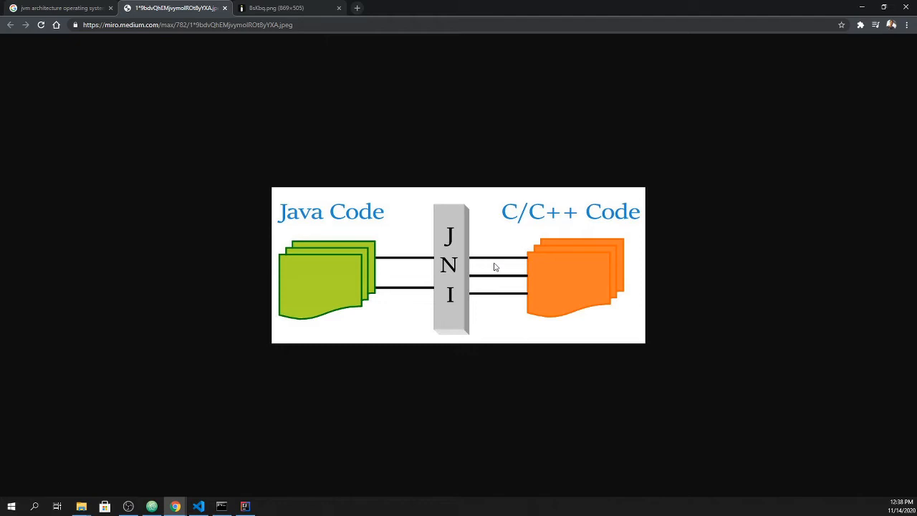
{"action": "mouse_move", "coordinate": [470, 212]}
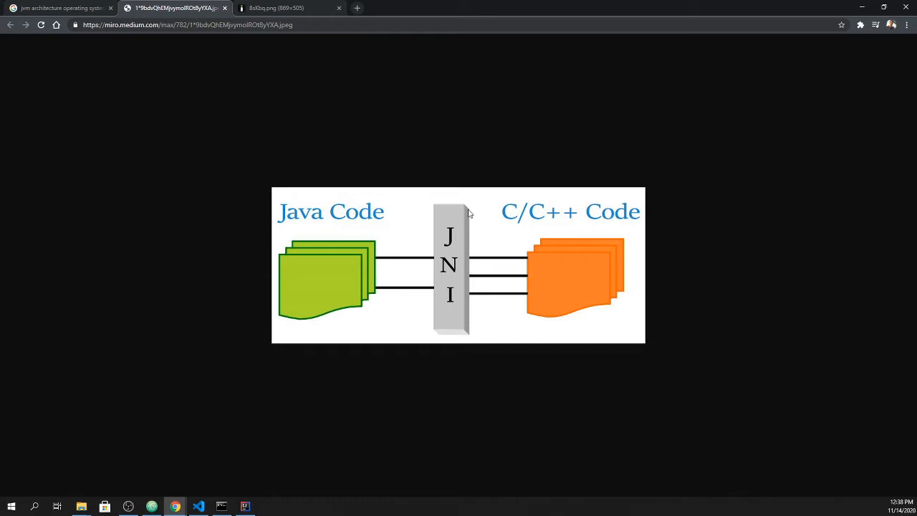
{"action": "mouse_move", "coordinate": [449, 258]}
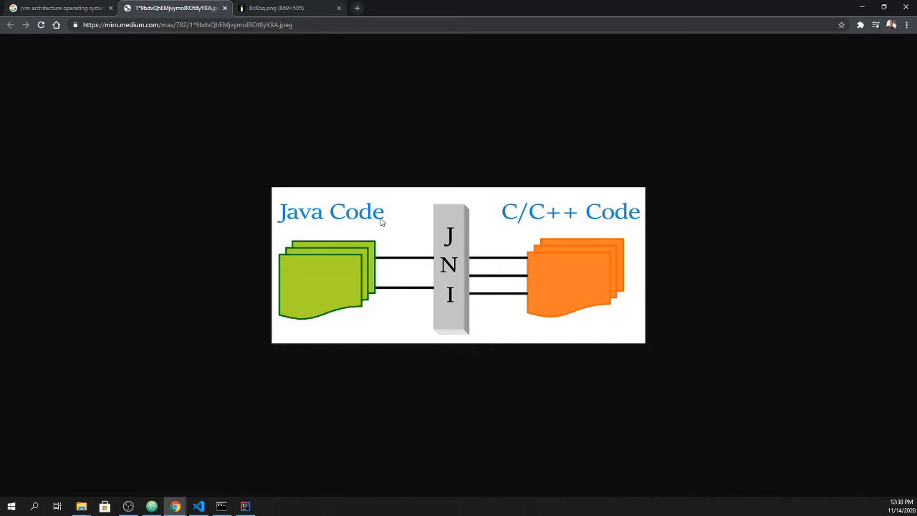
{"action": "mouse_move", "coordinate": [477, 282]}
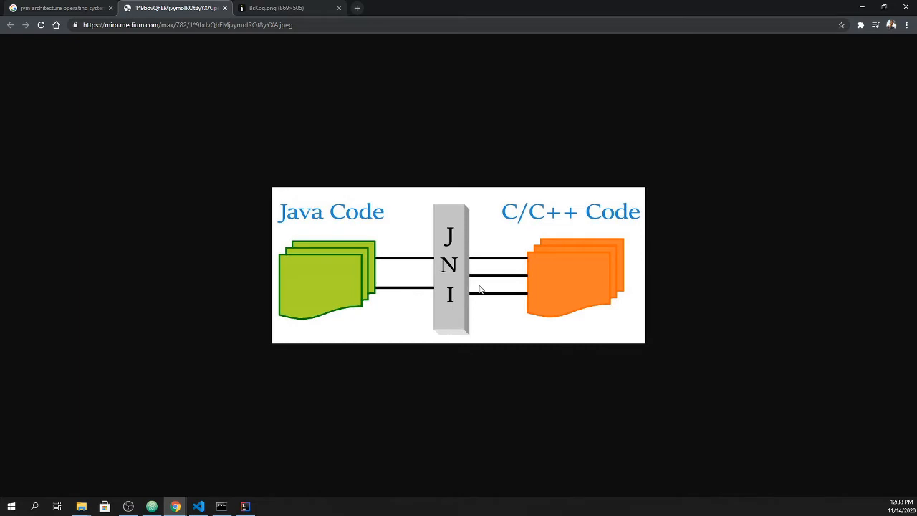
{"action": "mouse_move", "coordinate": [545, 282]}
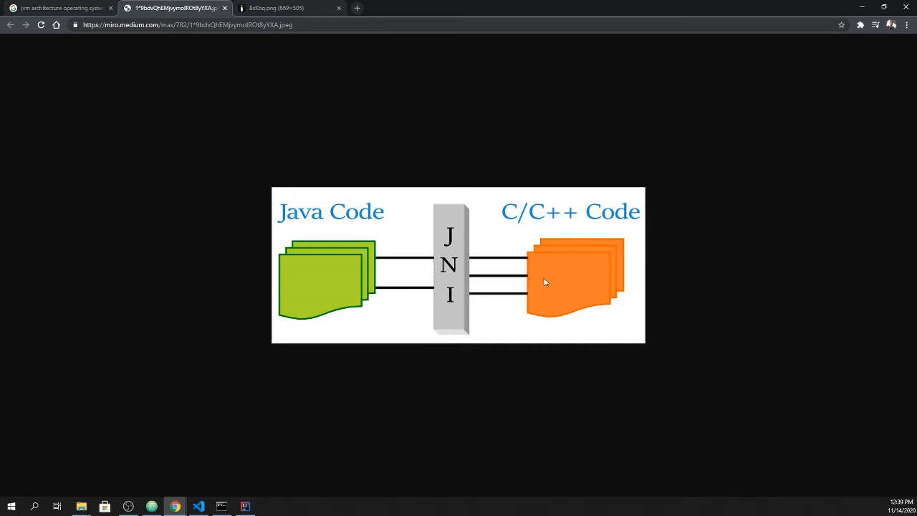
{"action": "left_click", "coordinate": [287, 7]}
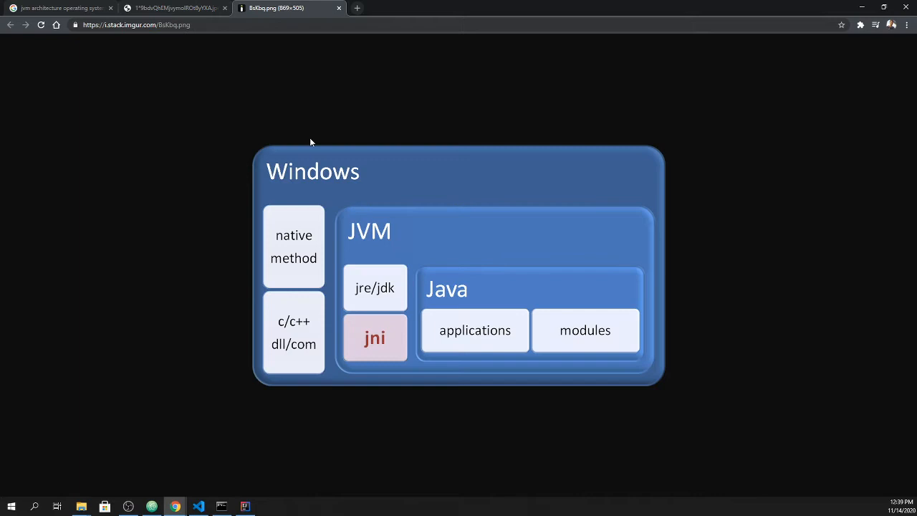
{"action": "mouse_move", "coordinate": [304, 225]}
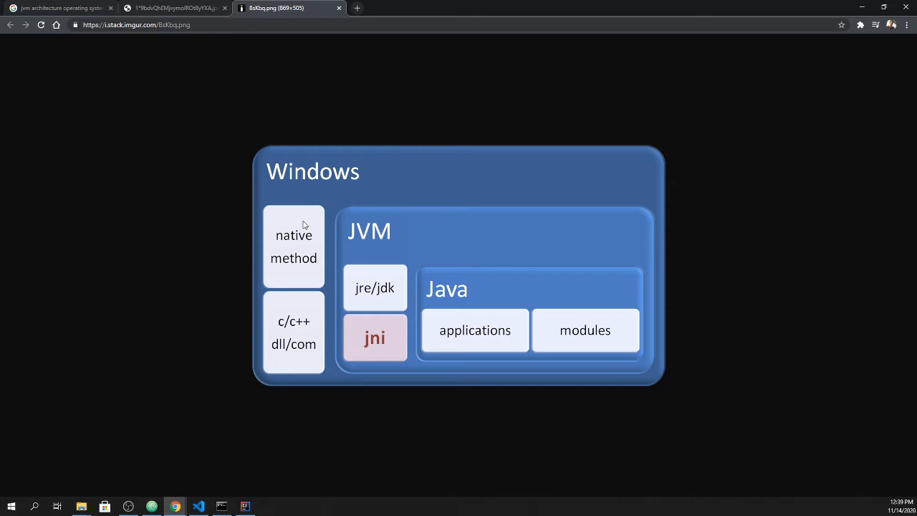
{"action": "mouse_move", "coordinate": [477, 244]}
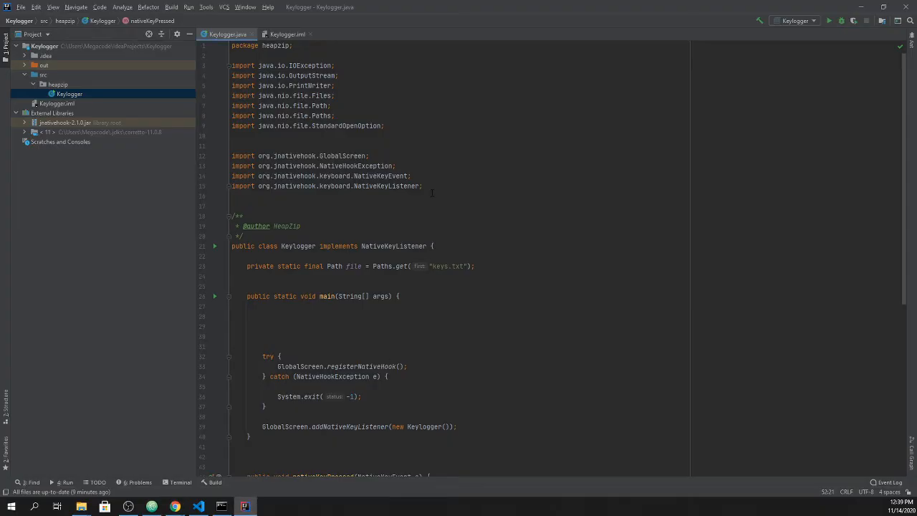
{"action": "scroll", "scroll_direction": "down", "scroll_amount": 3}
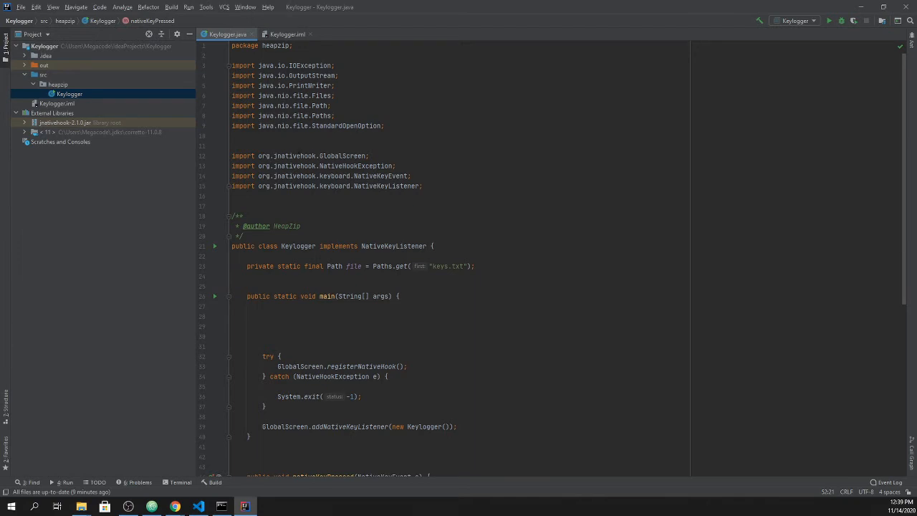
{"action": "double_click", "coordinate": [295, 156]}
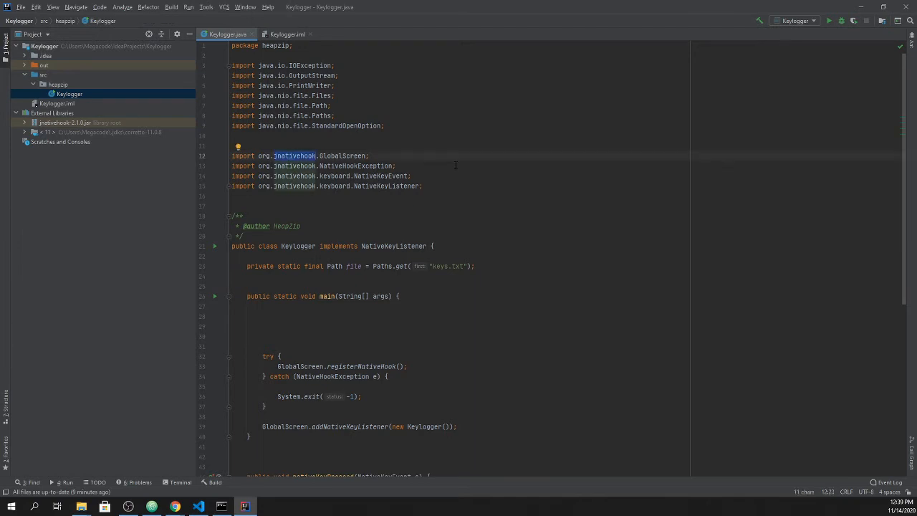
{"action": "mouse_move", "coordinate": [285, 162]}
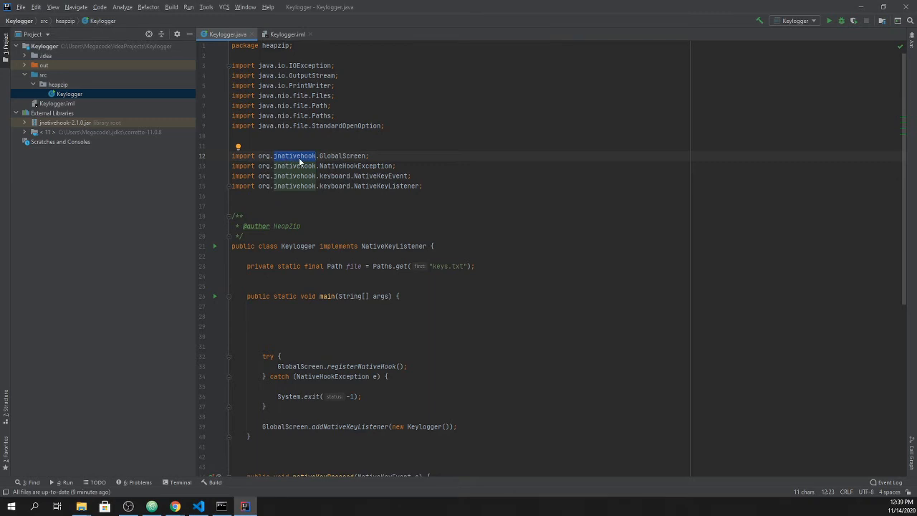
{"action": "mouse_move", "coordinate": [297, 161]}
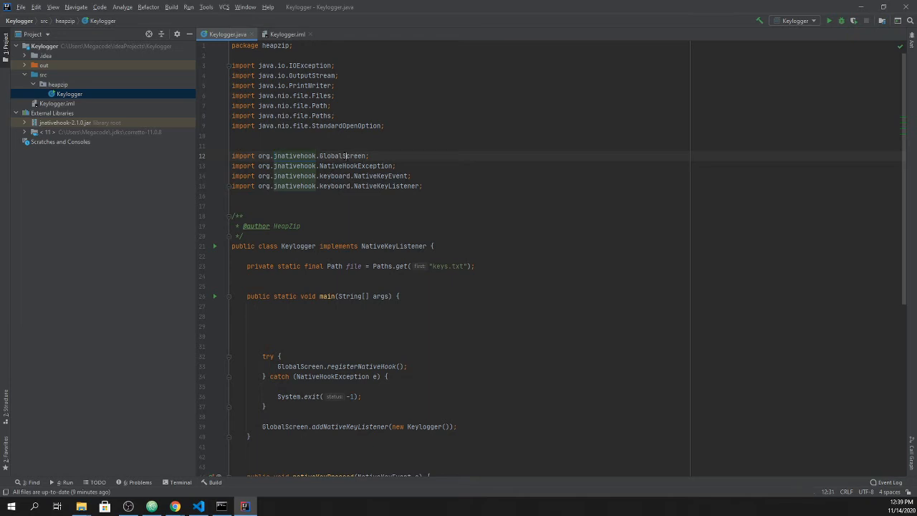
{"action": "left_click_drag", "start_coordinate": [231, 155], "coordinate": [423, 186]}
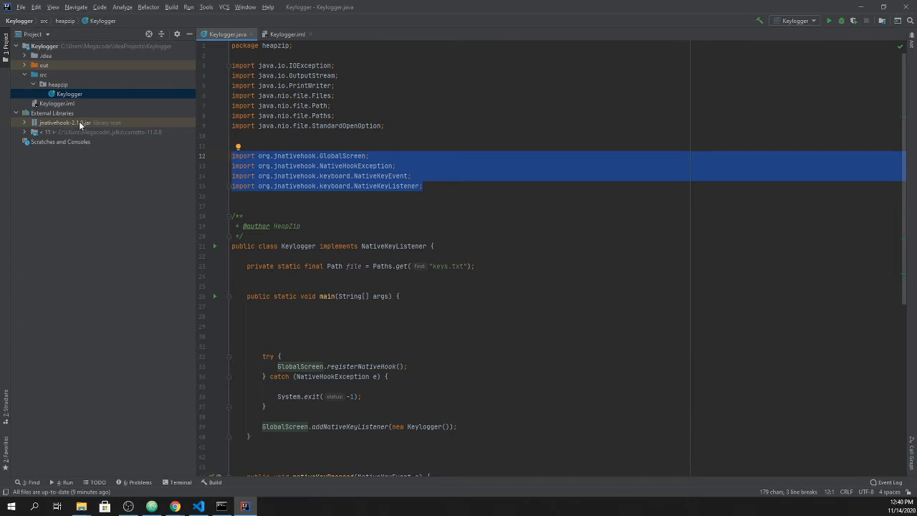
{"action": "mouse_move", "coordinate": [56, 122]}
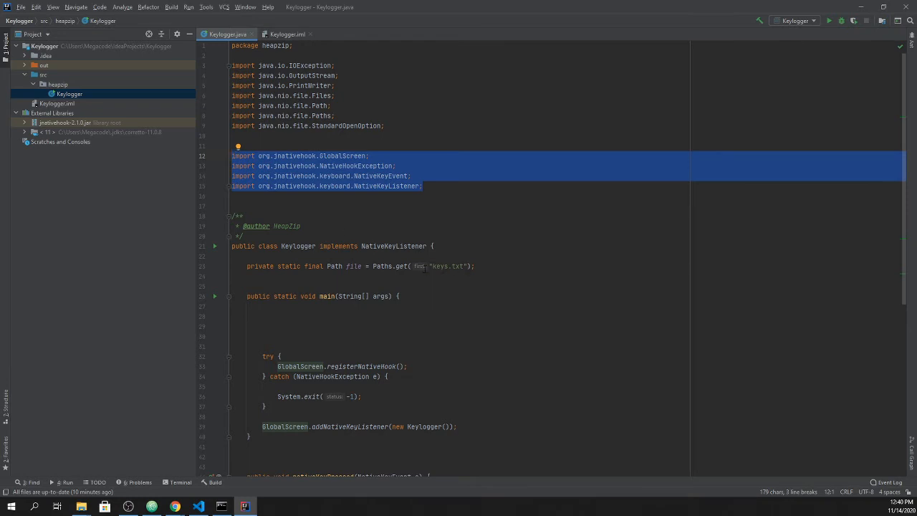
{"action": "double_click", "coordinate": [439, 266]}
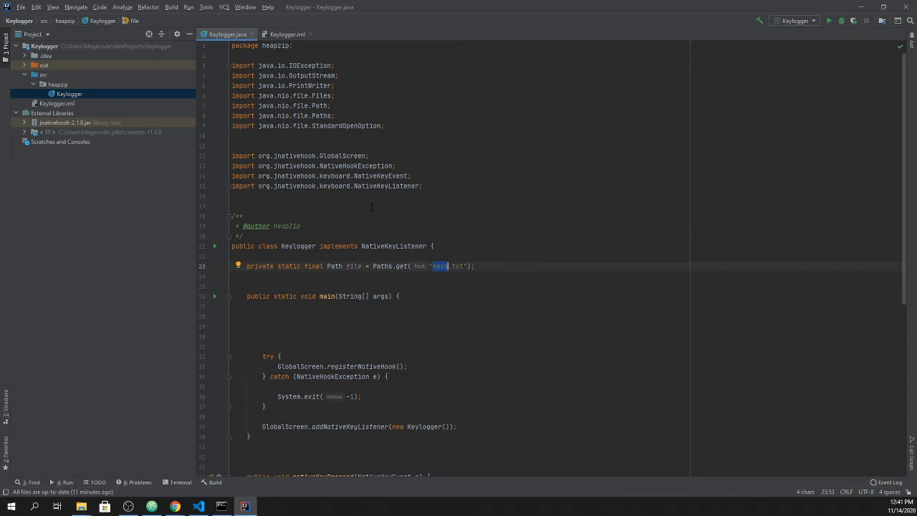
- Scroll through Keylogger.java down to the nativeKeyPressed method
{"action": "scroll", "scroll_direction": "down", "scroll_amount": 3}
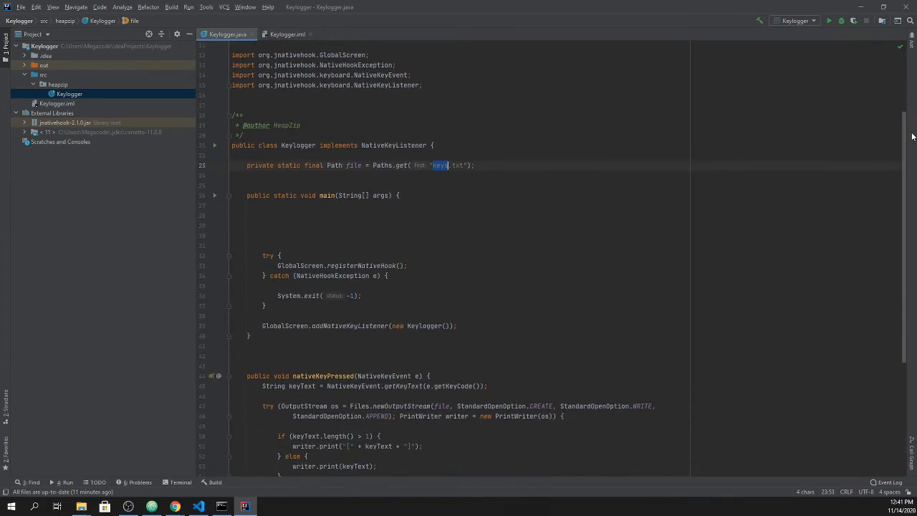
{"action": "scroll", "scroll_direction": "down", "scroll_amount": 3}
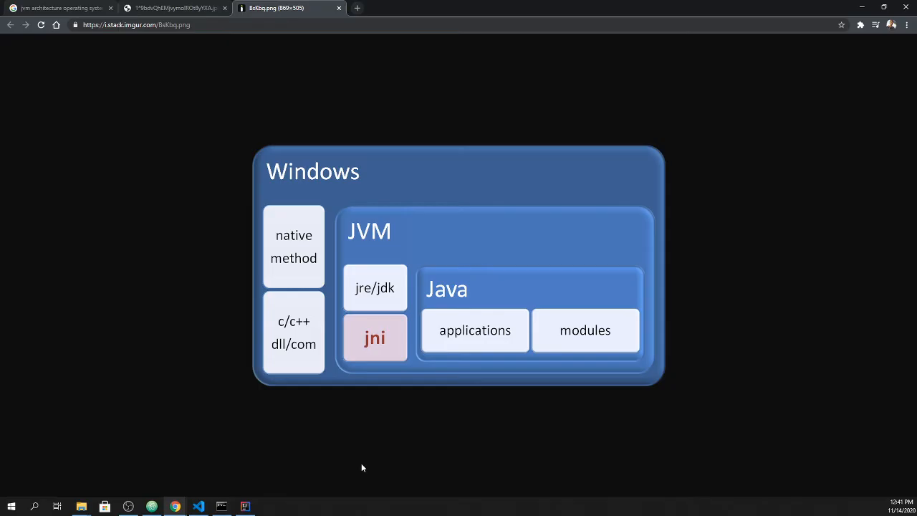
{"action": "mouse_move", "coordinate": [286, 306]}
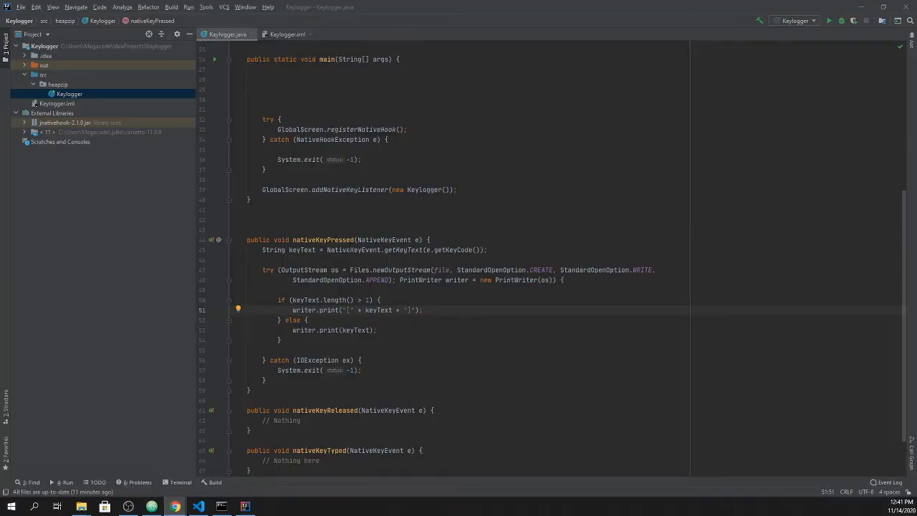
{"action": "mouse_move", "coordinate": [198, 507]}
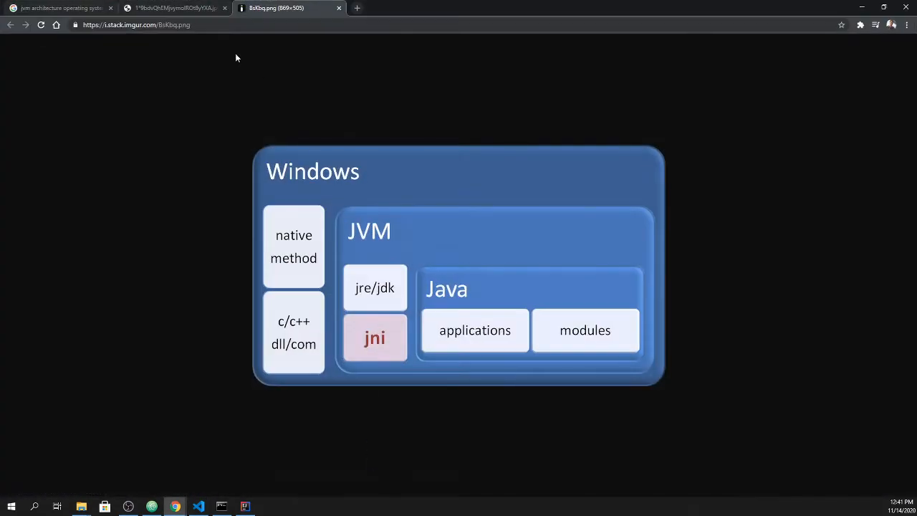
- View the medium Java-to-C/C++ JNI diagram, then return to Keylogger.java
{"action": "left_click", "coordinate": [57, 8]}
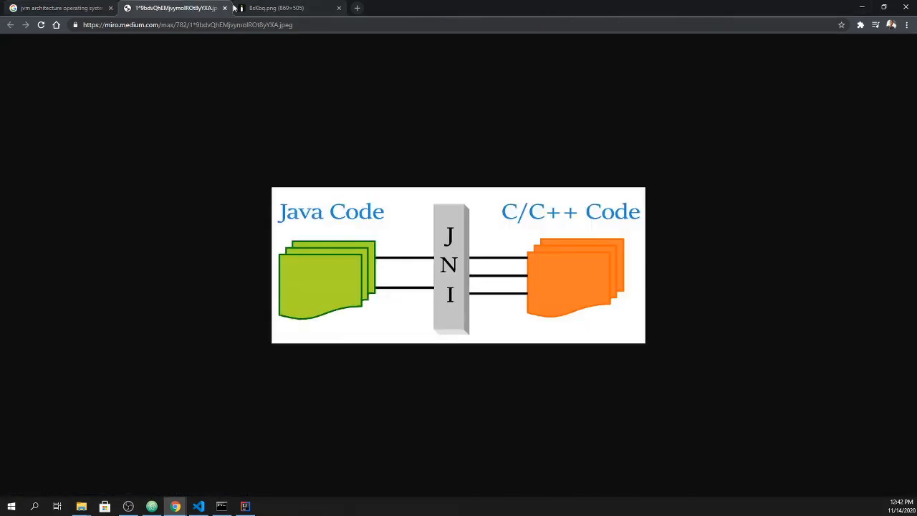
{"action": "left_click", "coordinate": [279, 8]}
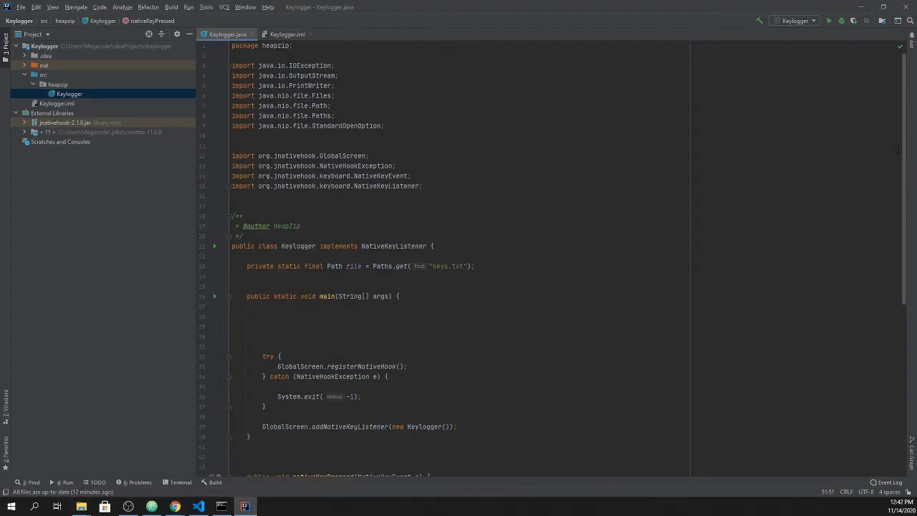
- Scroll to nativeKeyPressed and select the keyText variable in the print call
{"action": "scroll", "scroll_direction": "down", "scroll_amount": 3}
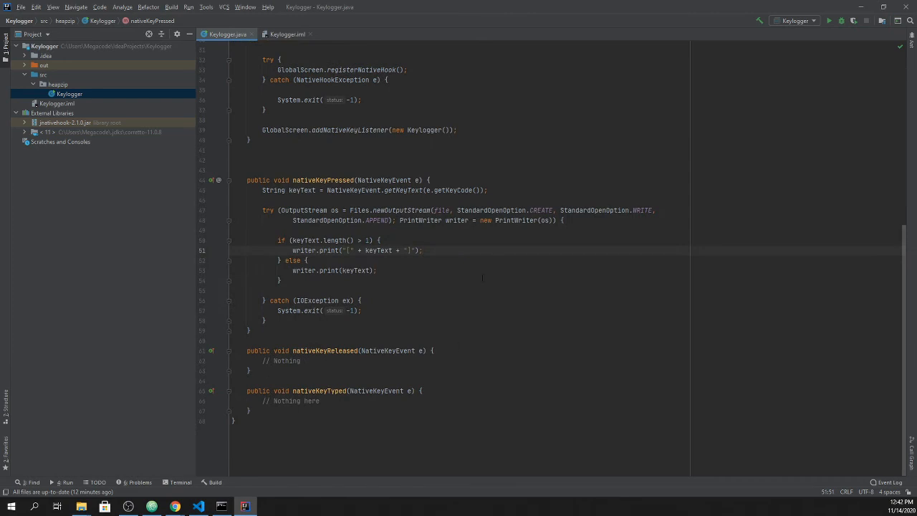
{"action": "mouse_move", "coordinate": [392, 310]}
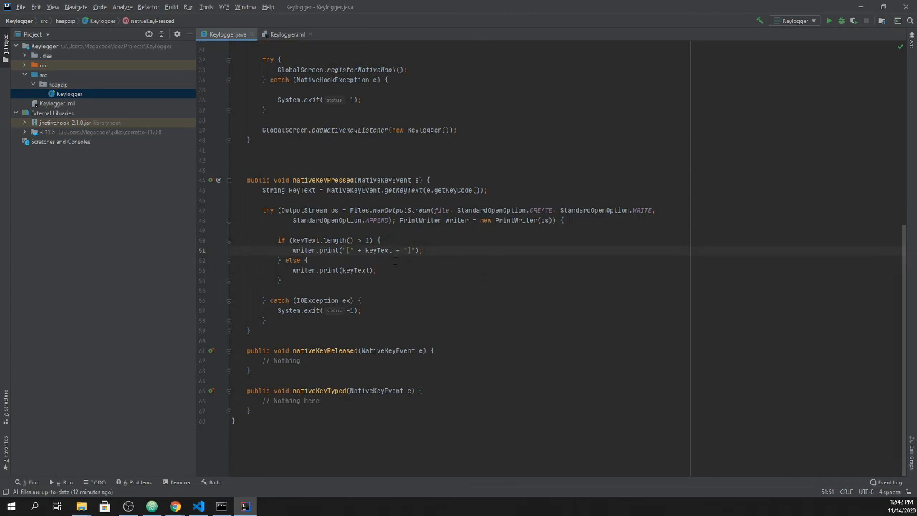
{"action": "double_click", "coordinate": [377, 250]}
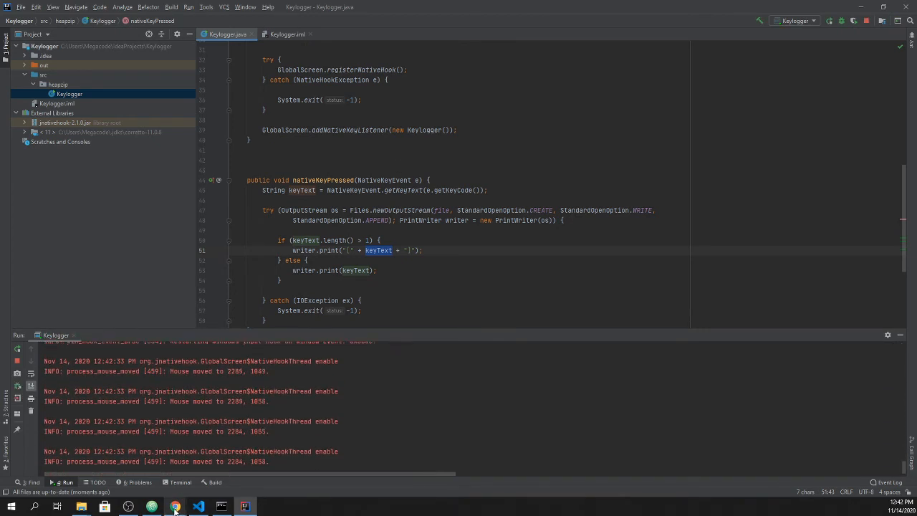
- Switch to Chrome and type 'this is a secret key' into Google search
{"action": "left_click", "coordinate": [174, 507]}
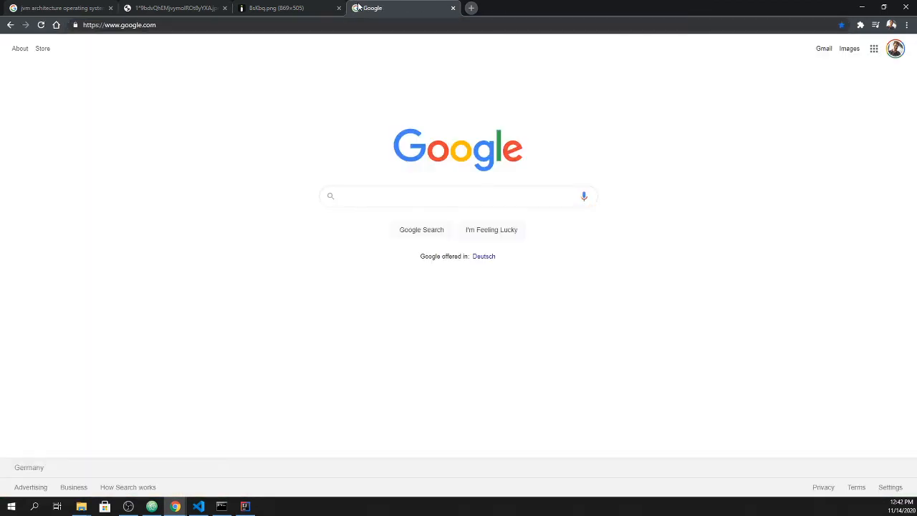
{"action": "type", "text": "this is a secret key"}
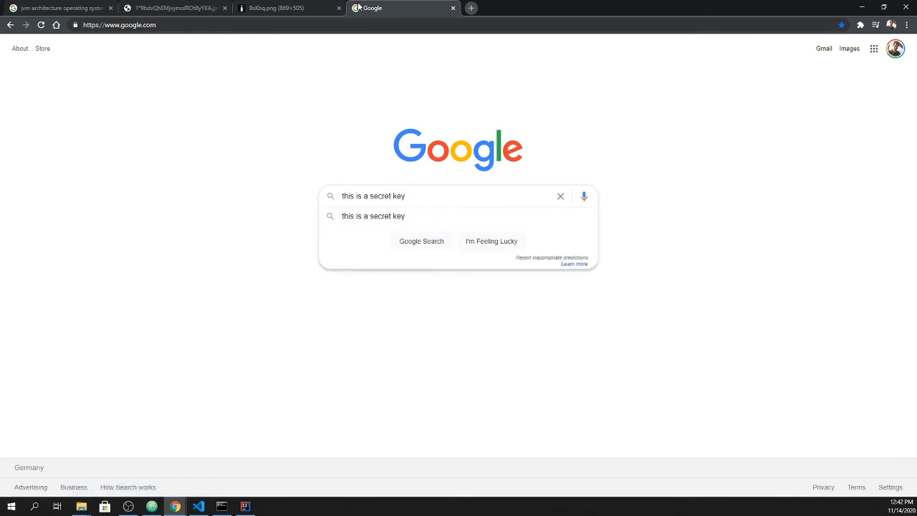
{"action": "mouse_move", "coordinate": [256, 147]}
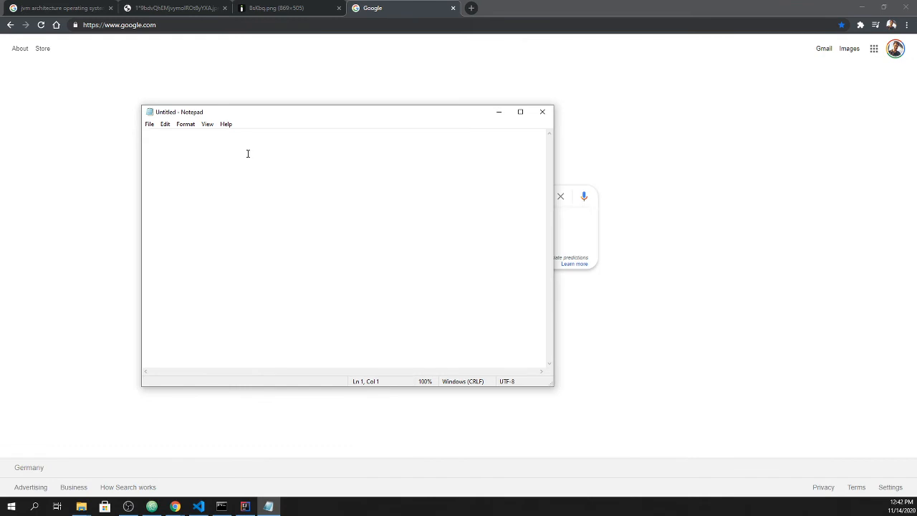
- Type 'NOTEpad 123' in Notepad, then return to the keylogger project
{"action": "type", "text": "NOTE"}
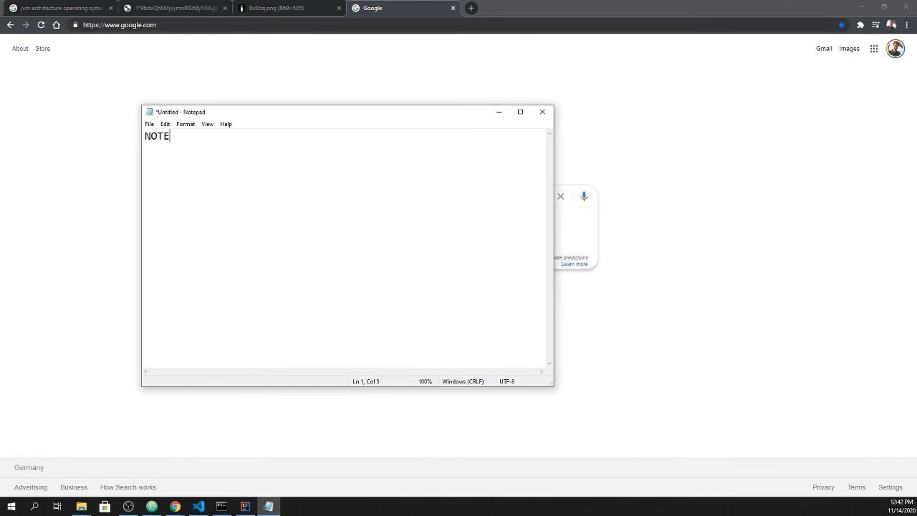
{"action": "type", "text": "pad"}
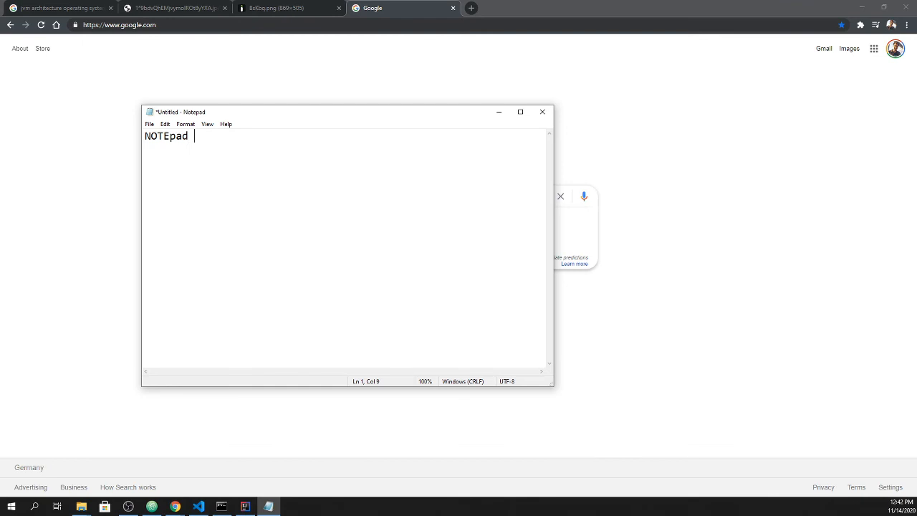
{"action": "type", "text": "123"}
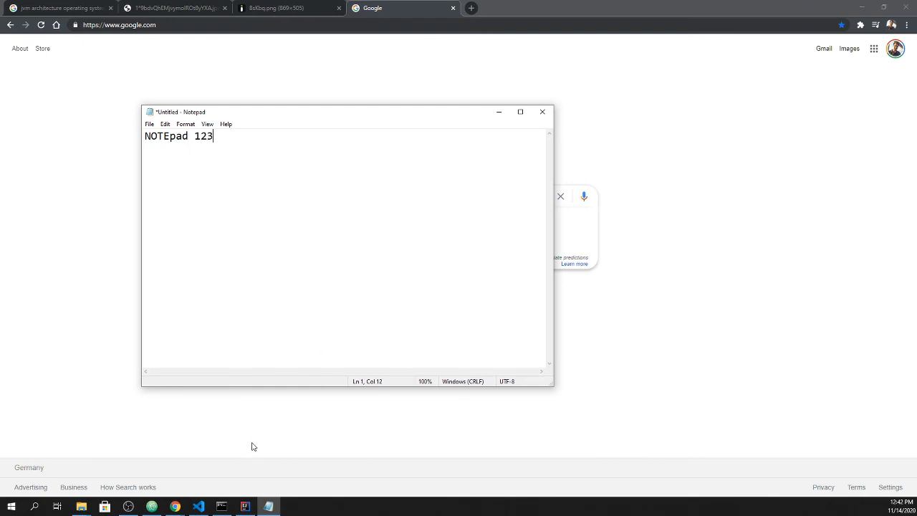
{"action": "left_click", "coordinate": [245, 507]}
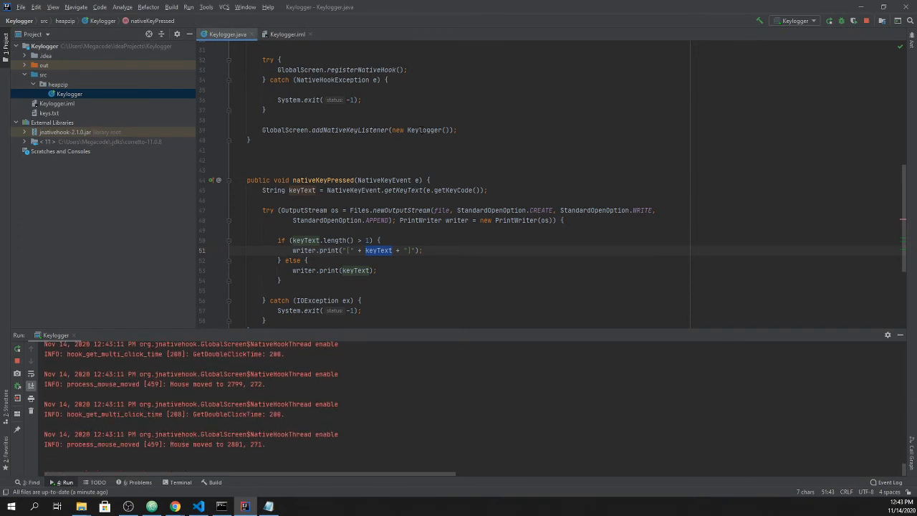
- Open keys.txt from the Project window to view the captured keystrokes
{"action": "left_click", "coordinate": [48, 113]}
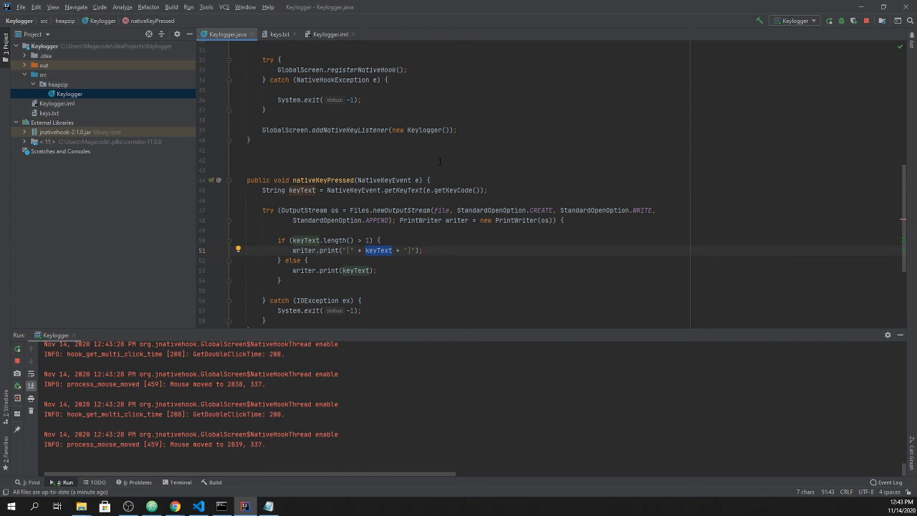
{"action": "mouse_move", "coordinate": [107, 151]}
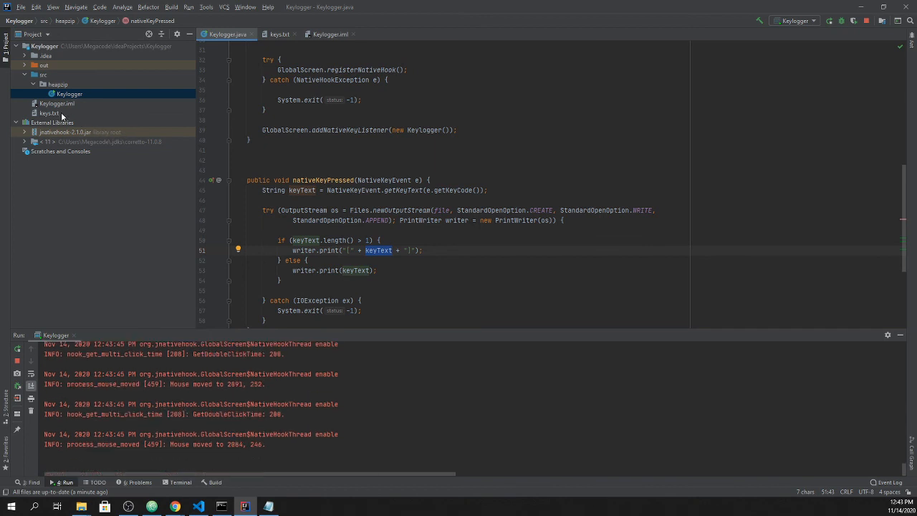
{"action": "left_click", "coordinate": [279, 34]}
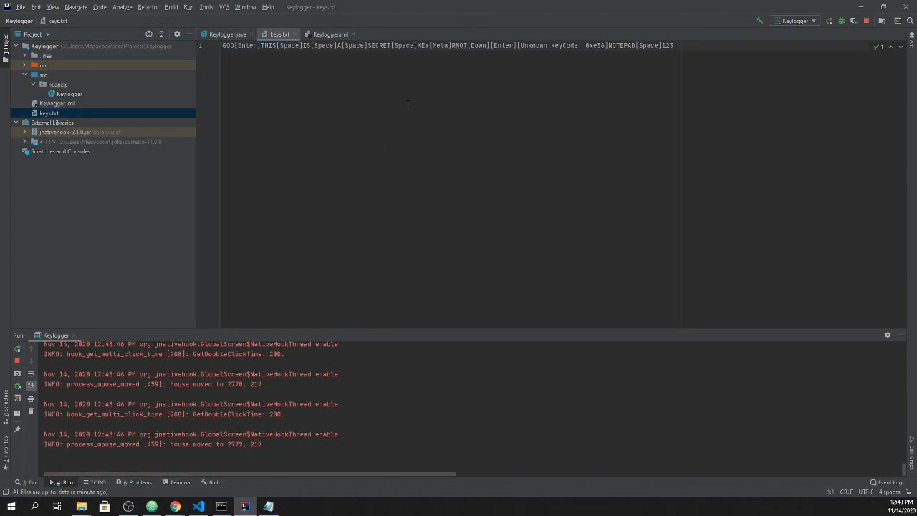